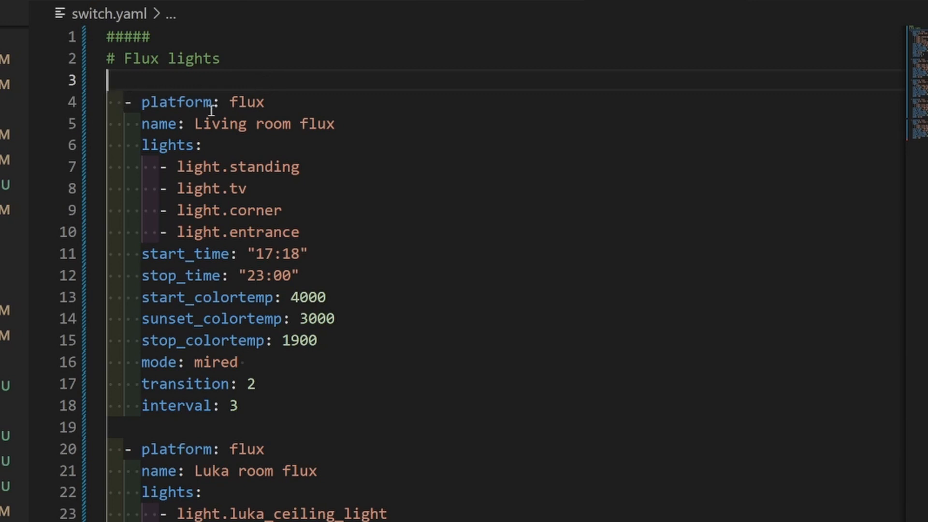
pyautogui.moveTo(270, 98)
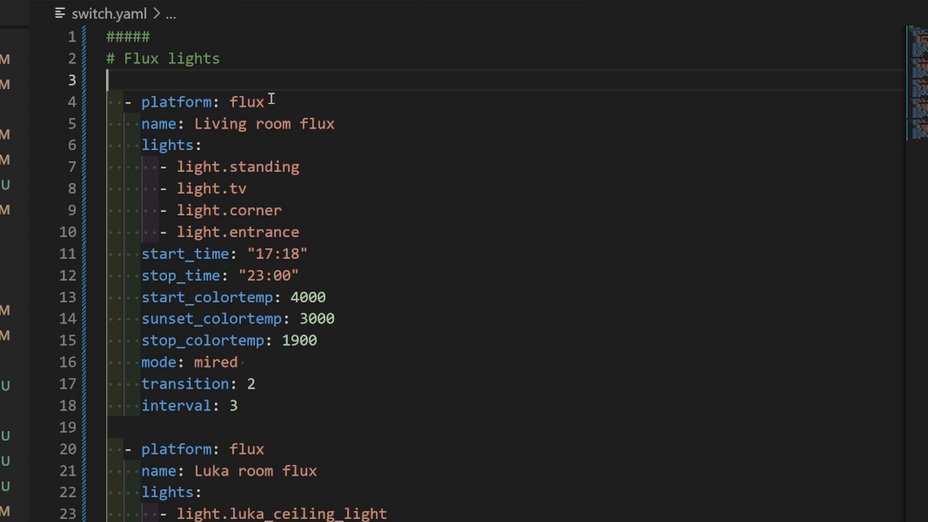
pyautogui.moveTo(136, 120)
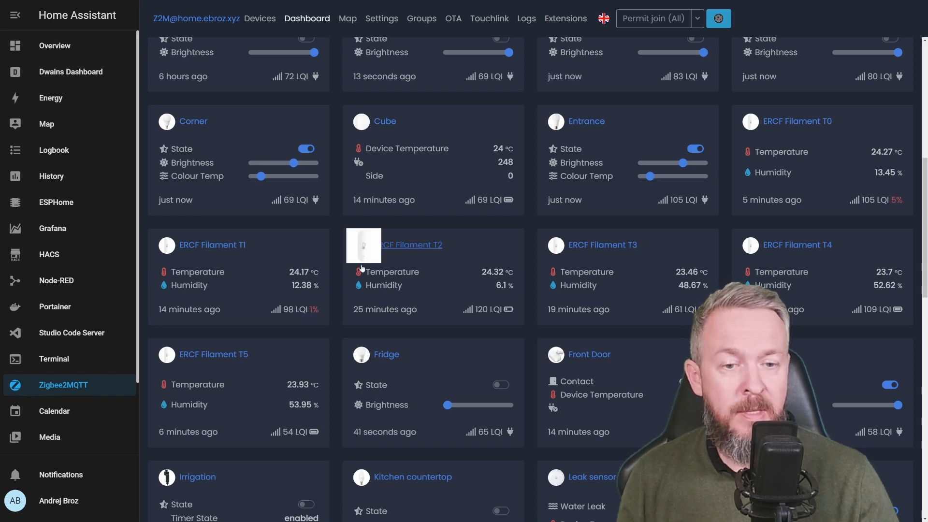
# Step: Scroll switch.yaml down to the Luka floor flux entry set to rgb mode
pyautogui.scroll(-3)
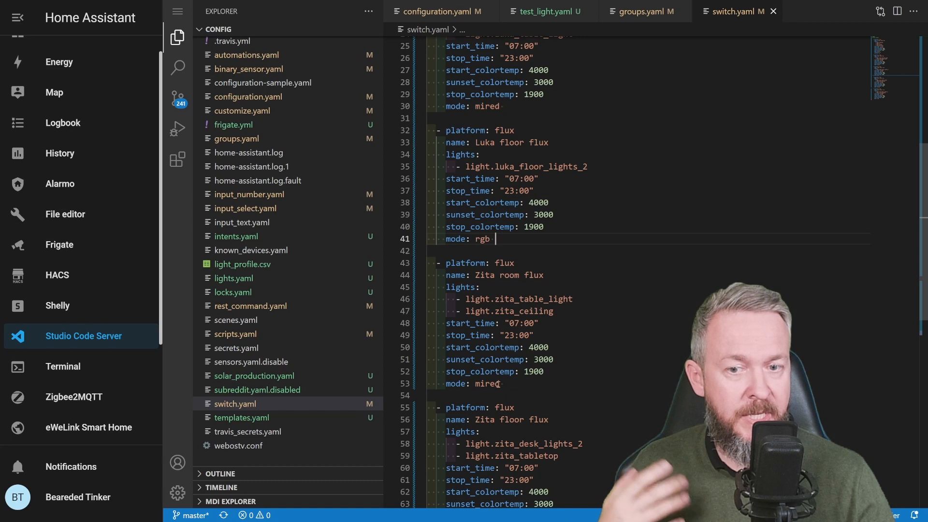
pyautogui.doubleClick(472, 383)
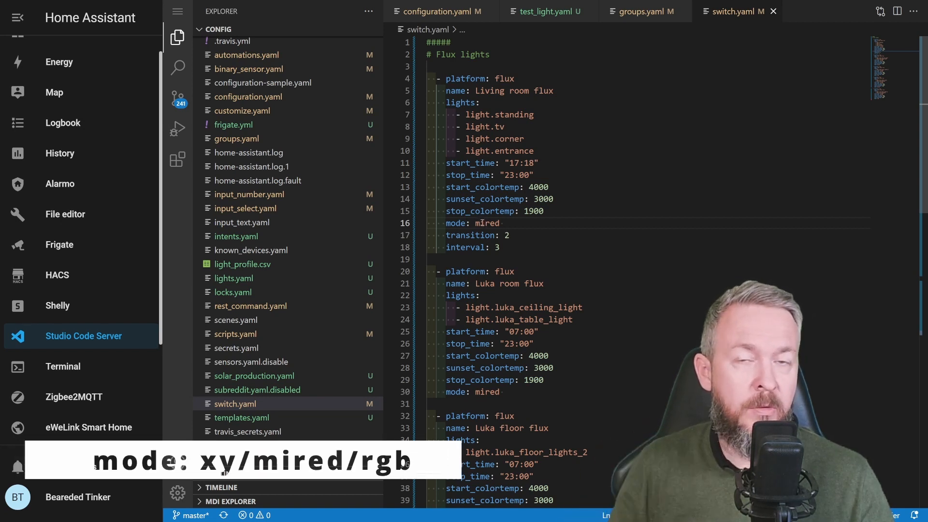
pyautogui.doubleClick(485, 224)
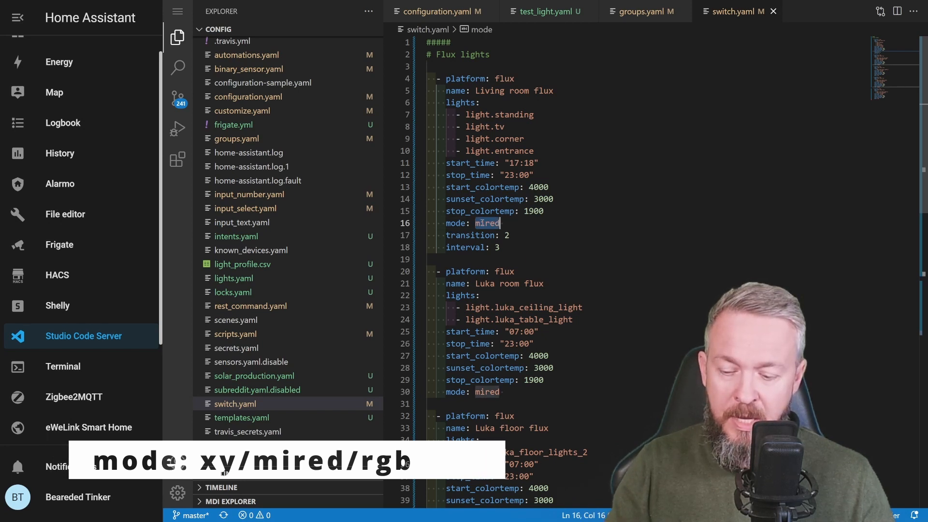
pyautogui.write('xy')
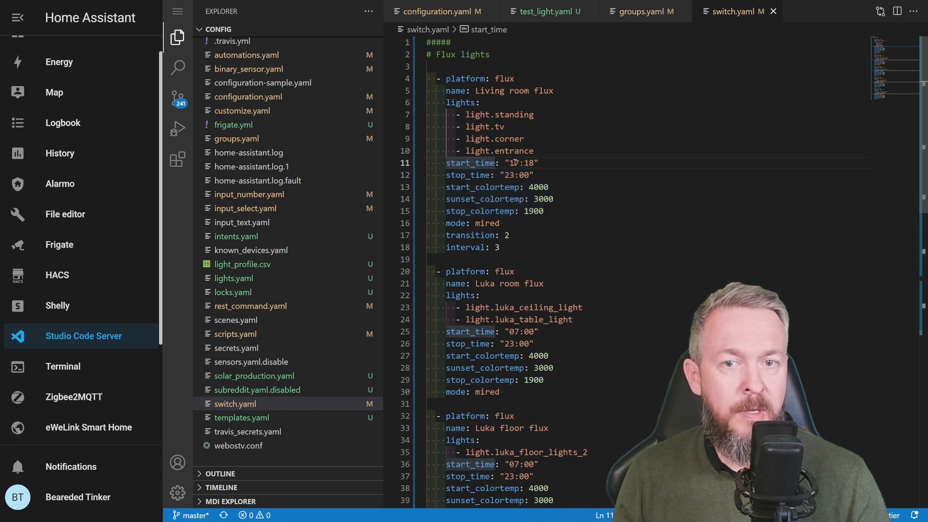
# Step: Change the Living room flux start_time on line 11 from 17:18 to 07:00
pyautogui.write('07')
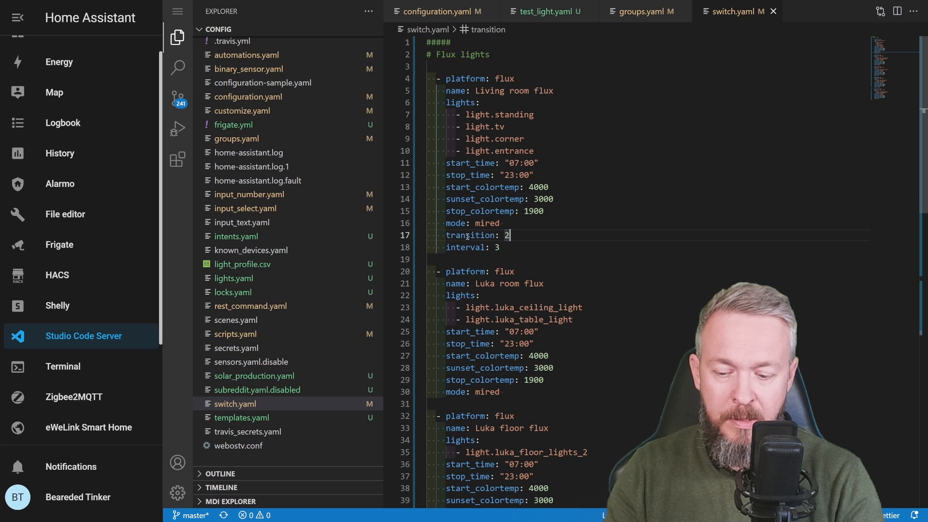
# Step: Set transition to 30 and interval to 30 on lines 17–18 of Living room flux
pyautogui.write('0')
pyautogui.write('b')
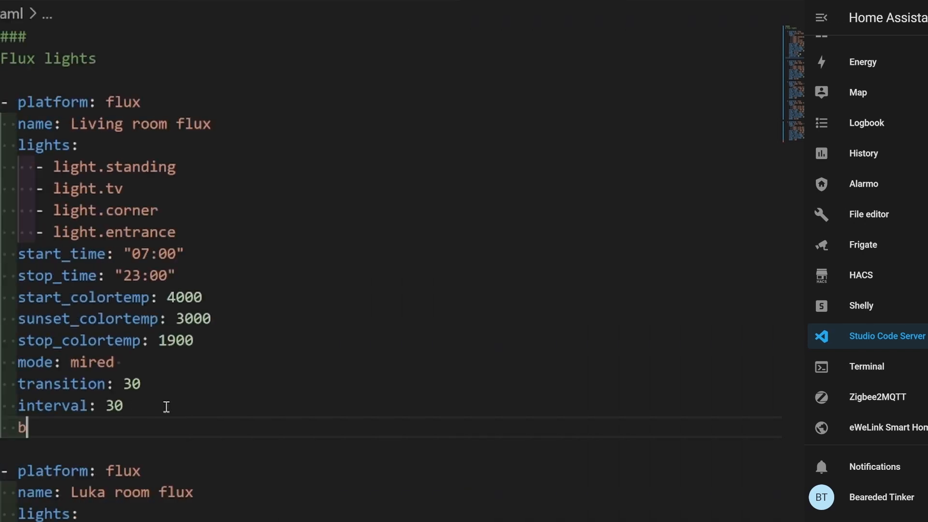
# Step: Add a 'brightnes: 200' line to the Living room flux block
pyautogui.write('rightne')
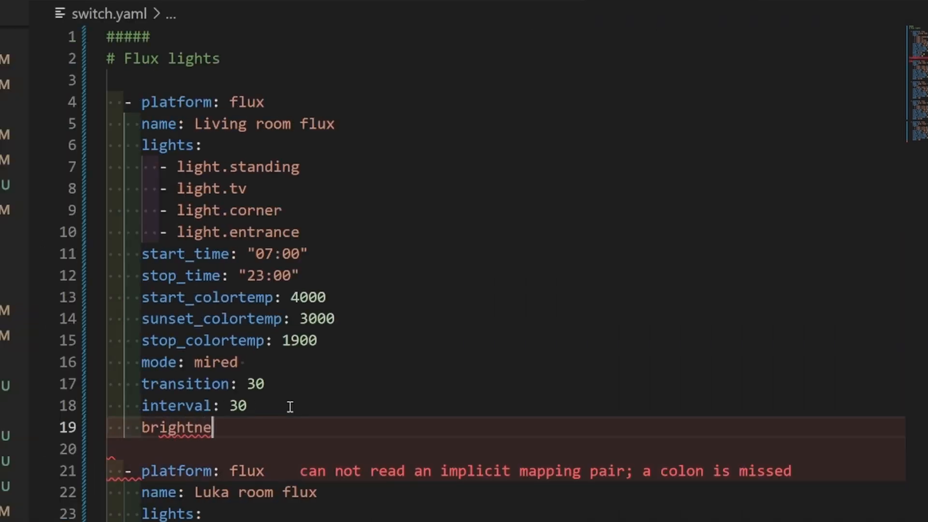
pyautogui.write('ss:')
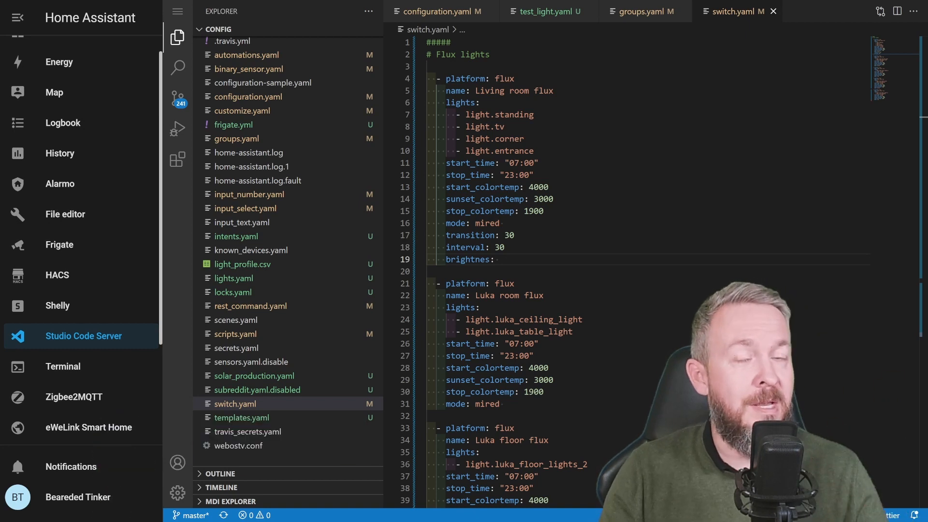
pyautogui.write('200')
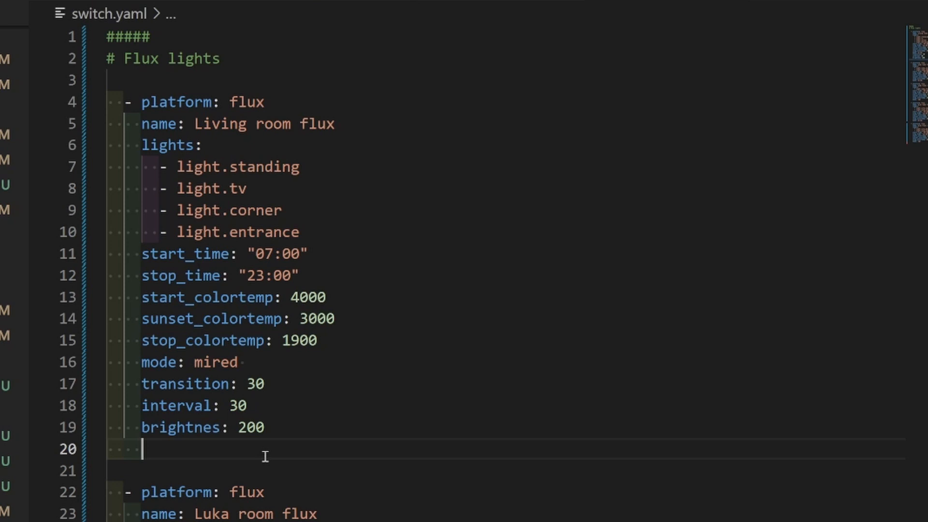
# Step: Type disable_brightness_adjust: true, then drop the brightness lines so Living room flux ends at interval 30
pyautogui.write('disable_')
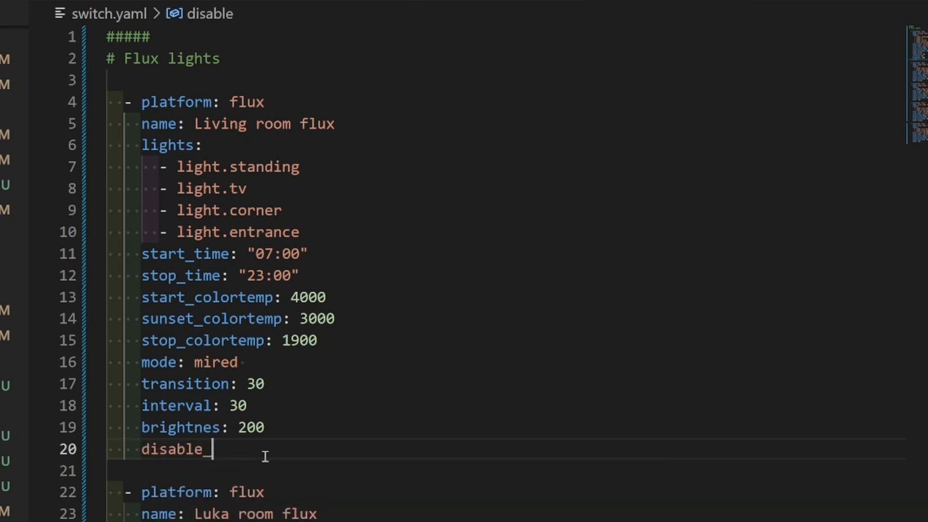
pyautogui.write('bright')
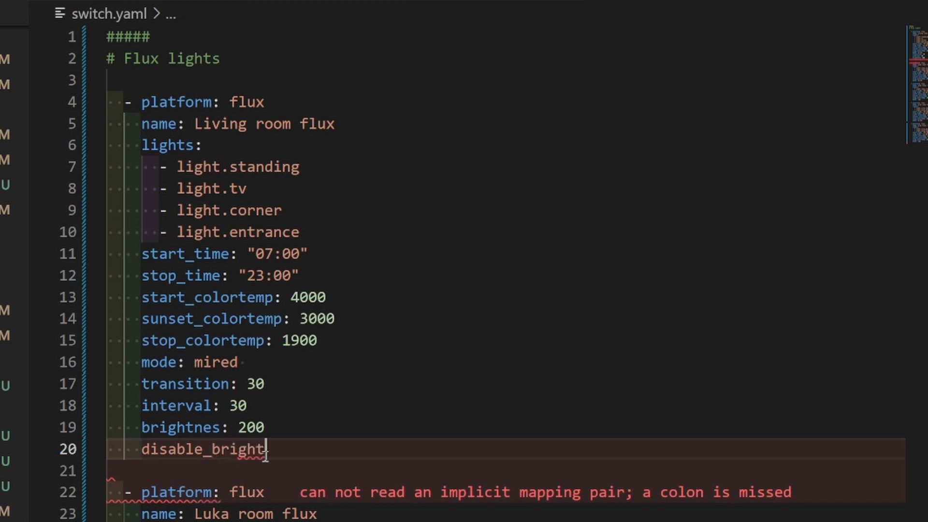
pyautogui.write('hes')
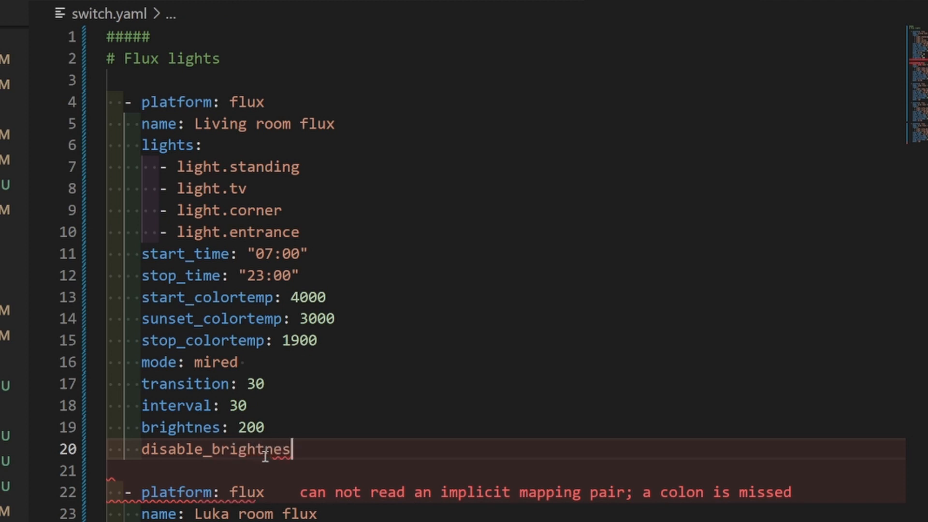
pyautogui.write('s_ad')
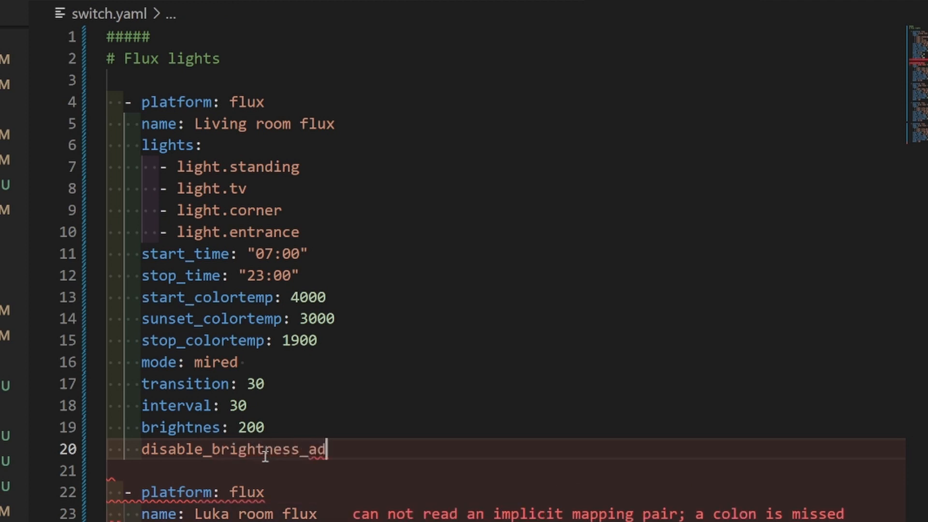
pyautogui.write('just:')
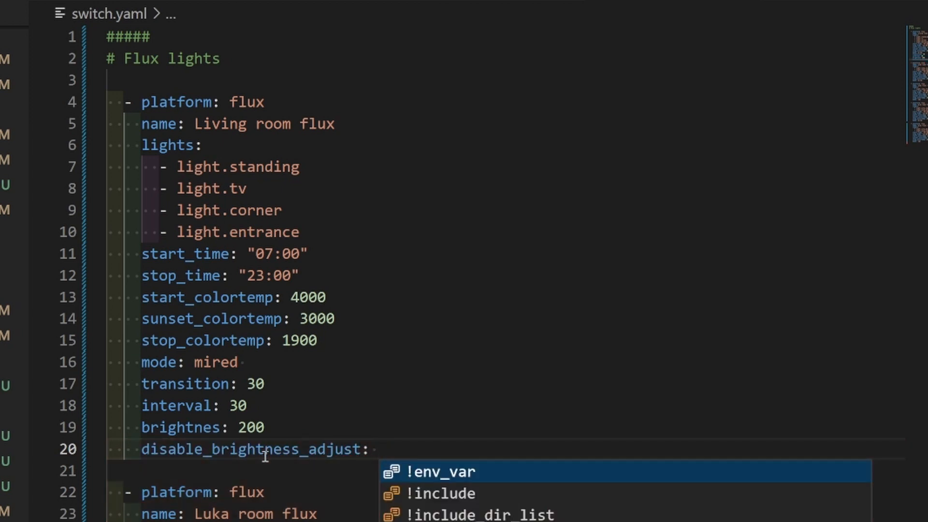
pyautogui.write('true')
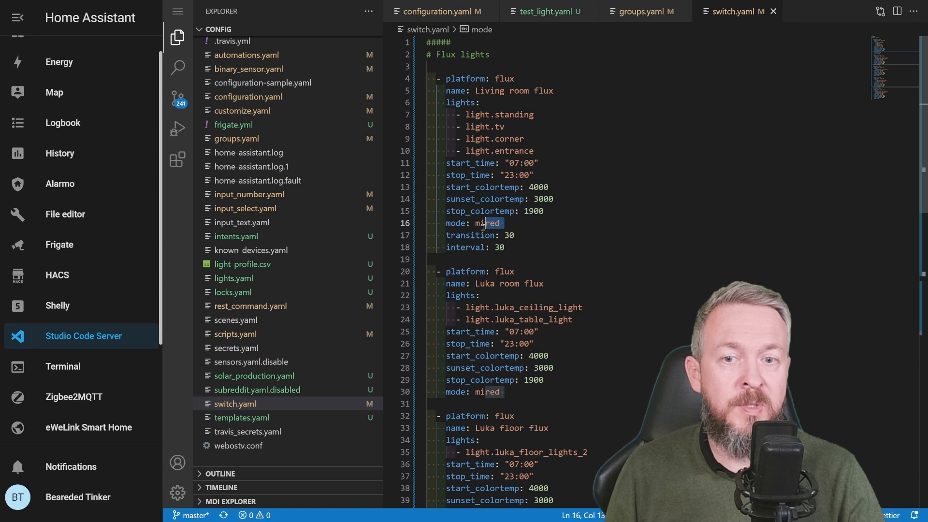
pyautogui.doubleClick(485, 224)
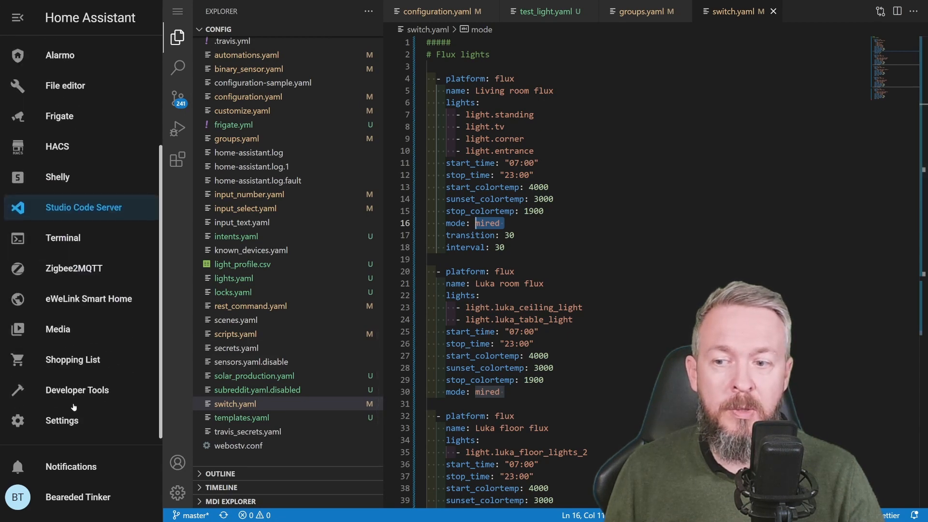
# Step: Validate the configuration in Developer Tools and restart Home Assistant to load the flux switches
pyautogui.click(77, 389)
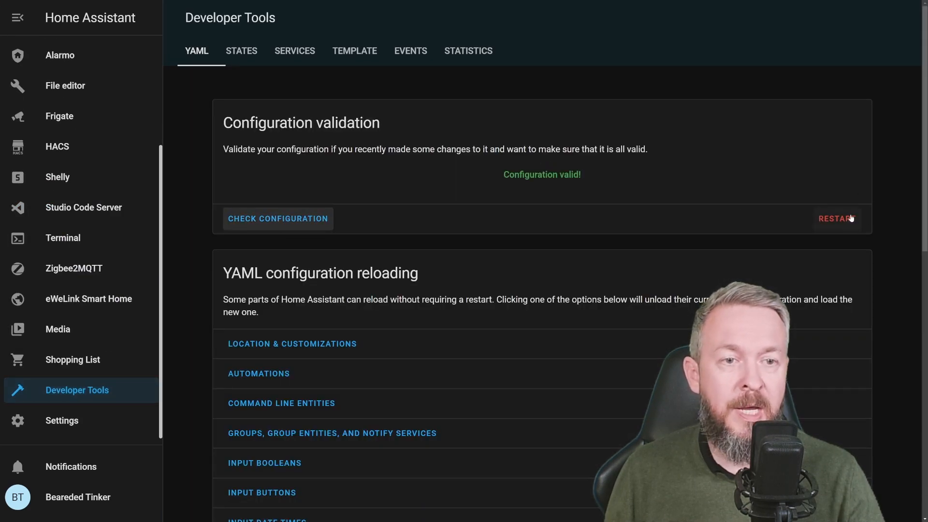
pyautogui.click(836, 218)
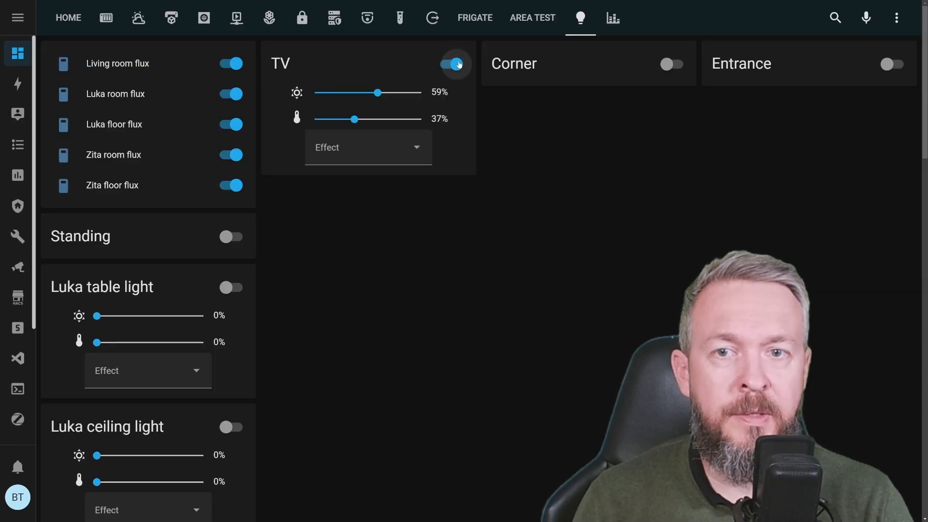
# Step: Turn on Corner, Entrance and Luka table lights; adjust Luka table sliders until it settles at 59%/38%
pyautogui.click(670, 63)
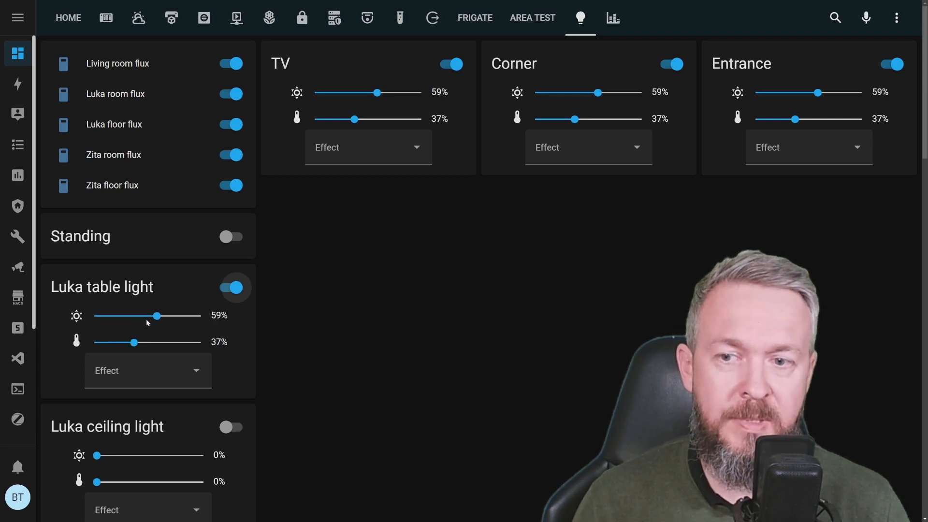
pyautogui.moveTo(134, 341); pyautogui.dragTo(99, 343)
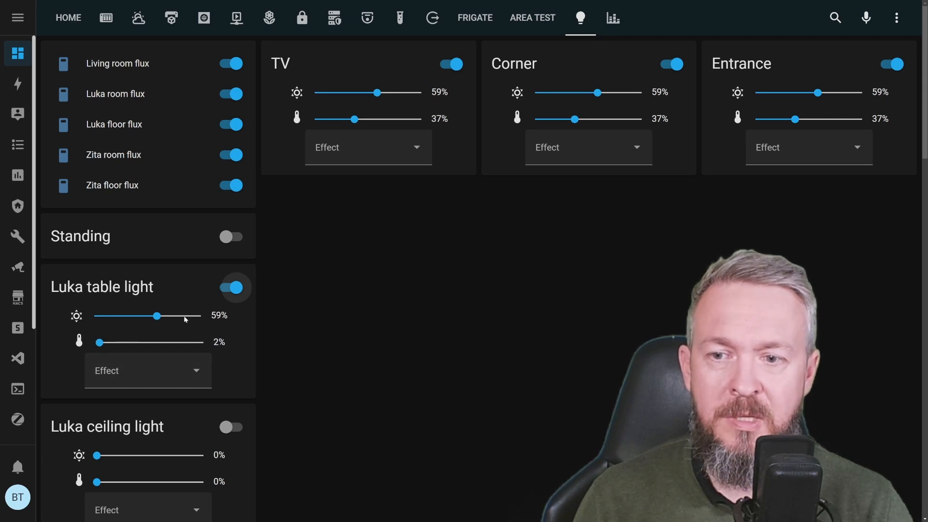
pyautogui.moveTo(99, 342); pyautogui.dragTo(118, 342)
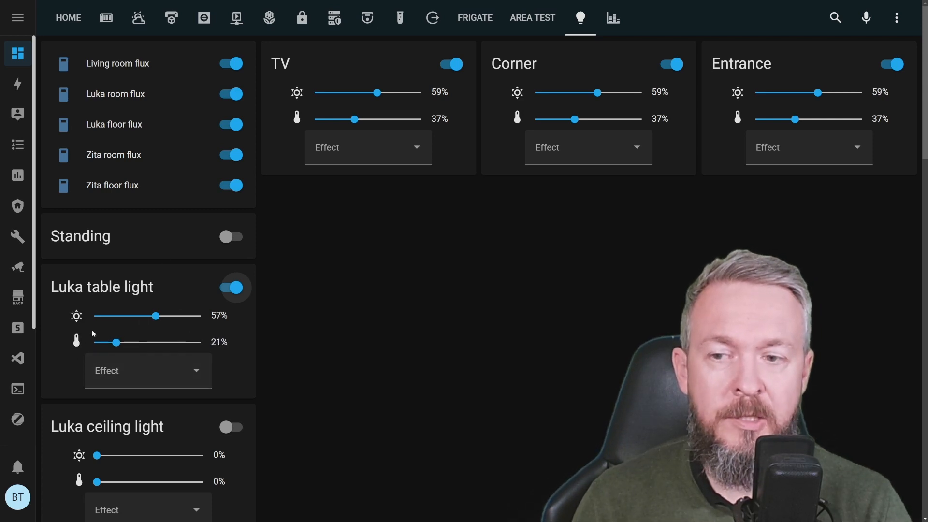
pyautogui.moveTo(107, 342); pyautogui.dragTo(120, 342)
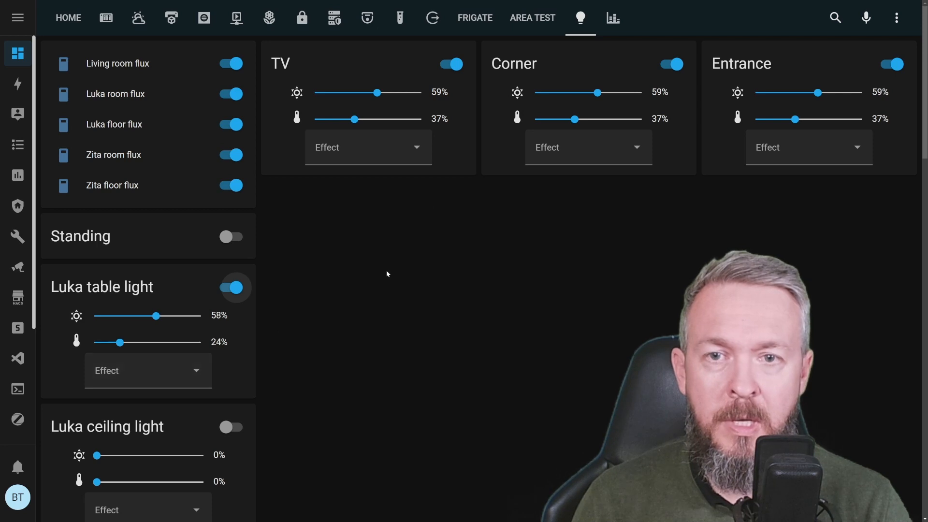
pyautogui.moveTo(179, 277)
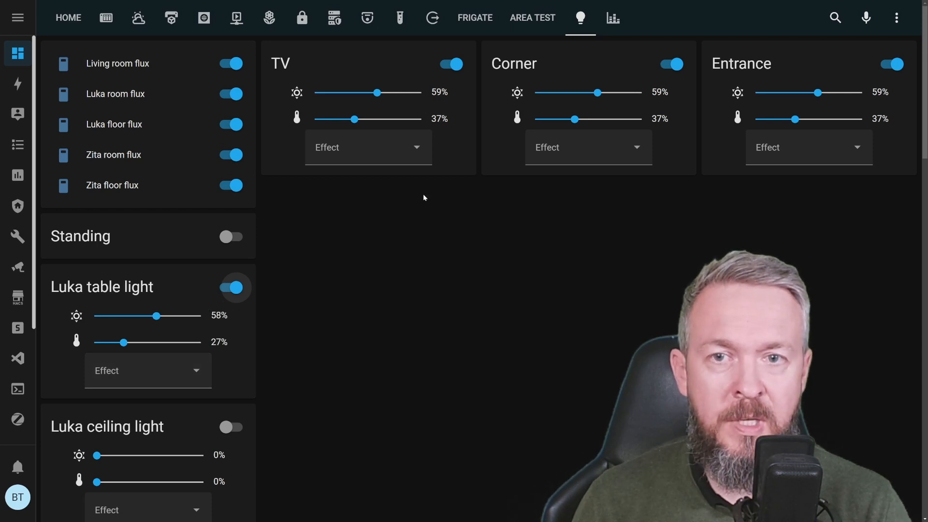
pyautogui.moveTo(122, 343); pyautogui.dragTo(126, 343)
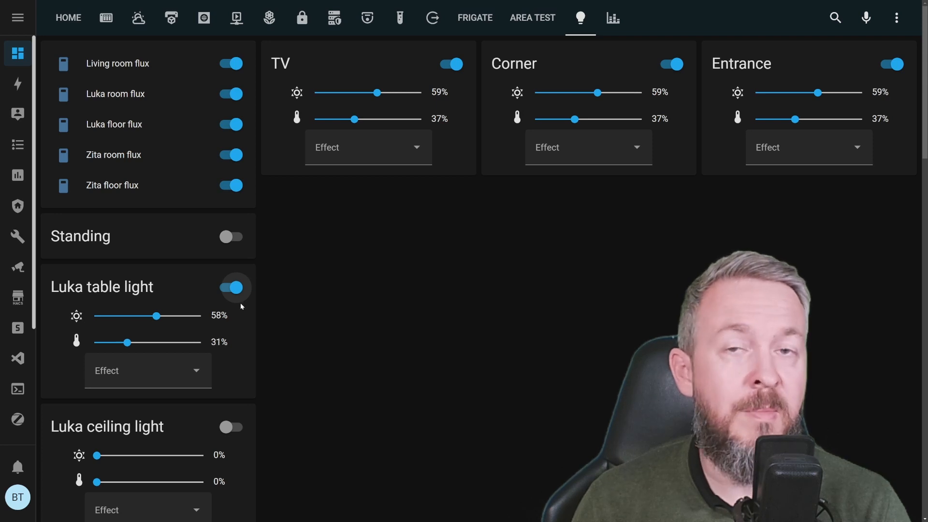
pyautogui.moveTo(155, 315); pyautogui.dragTo(157, 316)
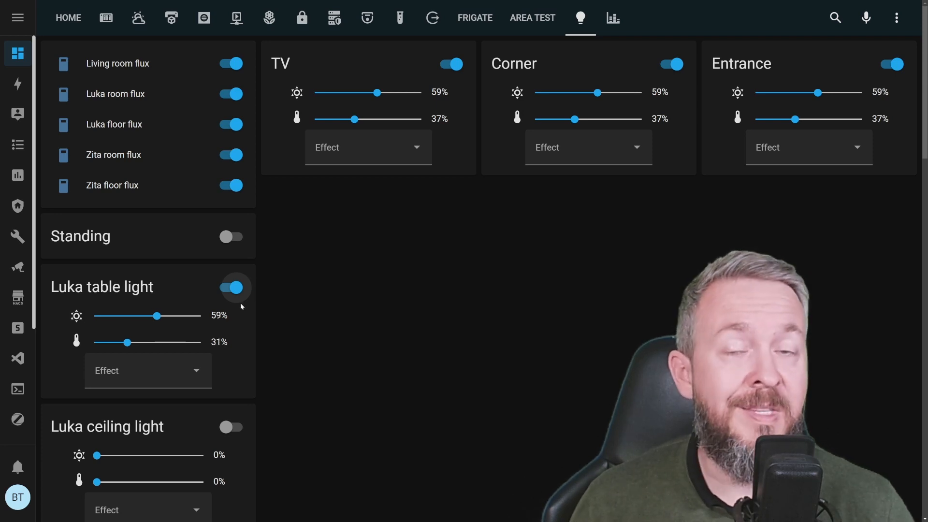
pyautogui.moveTo(124, 342); pyautogui.dragTo(131, 342)
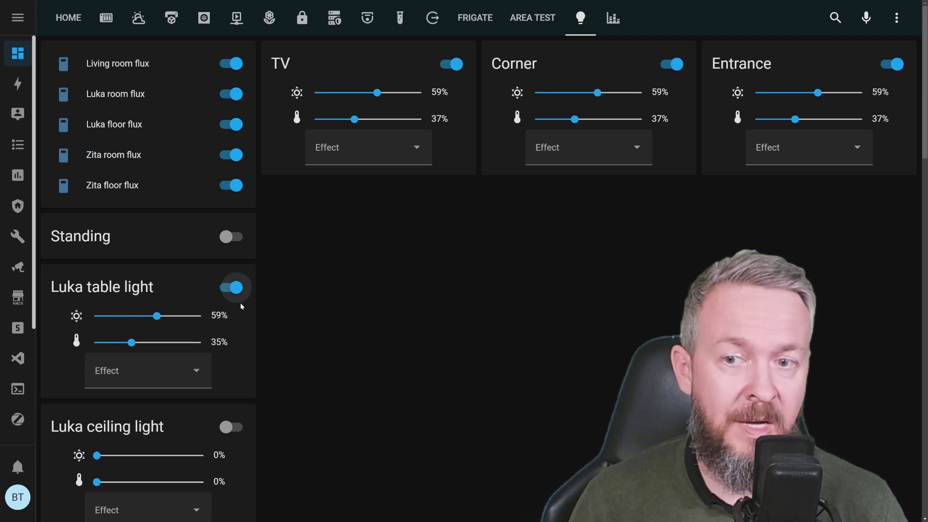
pyautogui.moveTo(123, 342); pyautogui.dragTo(131, 342)
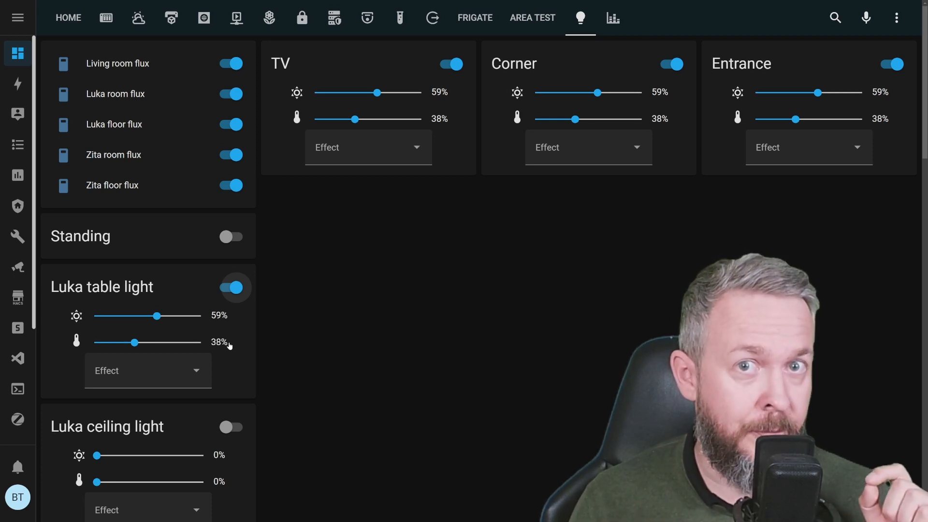
# Step: Drag Zita Tabletop's colour wheel marker toward the centre for a pale violet at 100%
pyautogui.scroll(-3)
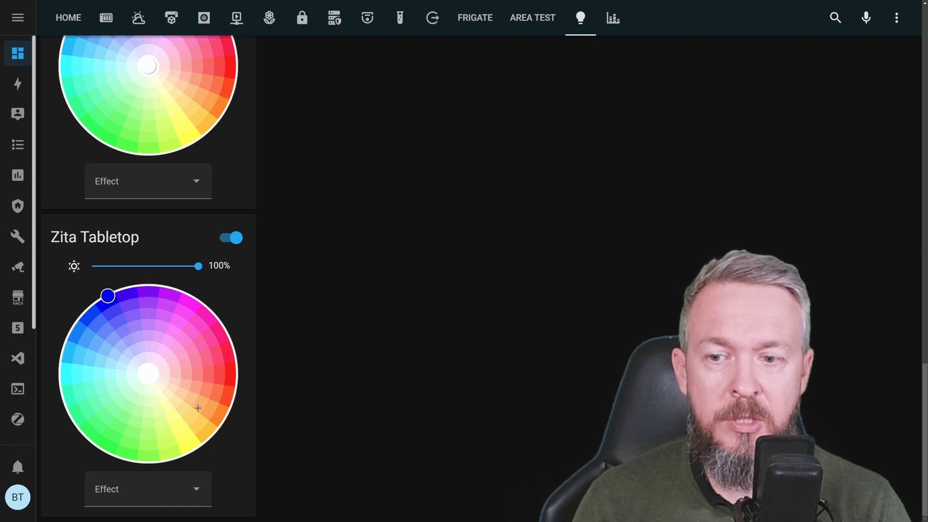
pyautogui.moveTo(108, 296); pyautogui.dragTo(135, 314)
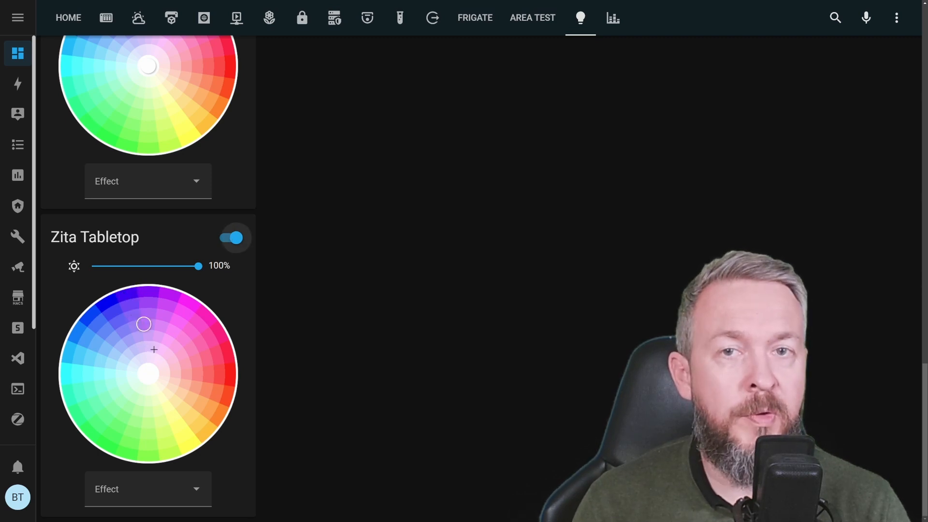
pyautogui.moveTo(143, 324); pyautogui.dragTo(151, 333)
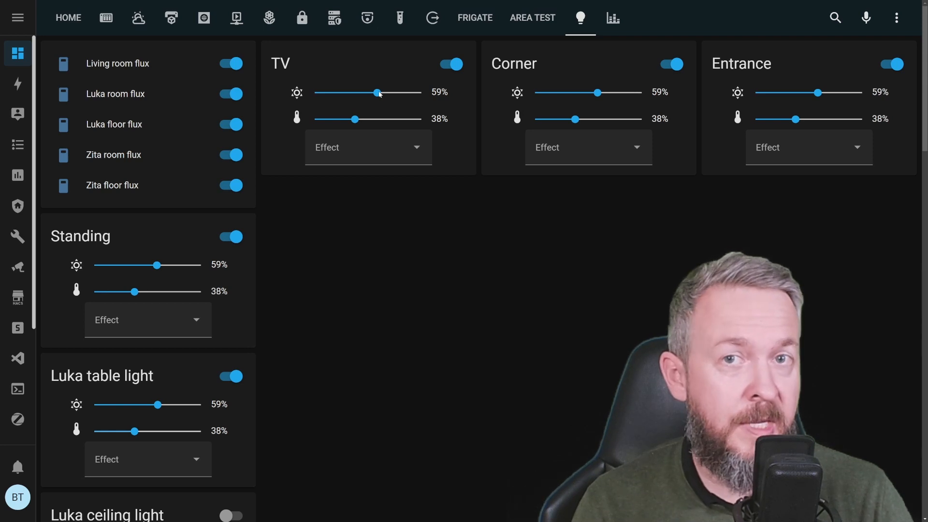
# Step: Drag the TV card's brightness slider from 59% up to 100%
pyautogui.moveTo(377, 92); pyautogui.dragTo(420, 92)
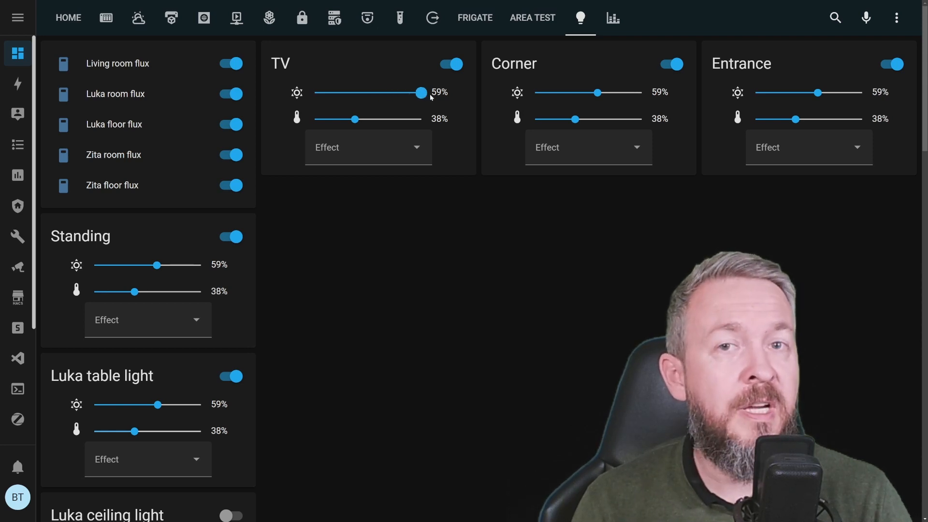
pyautogui.moveTo(421, 92); pyautogui.dragTo(446, 92)
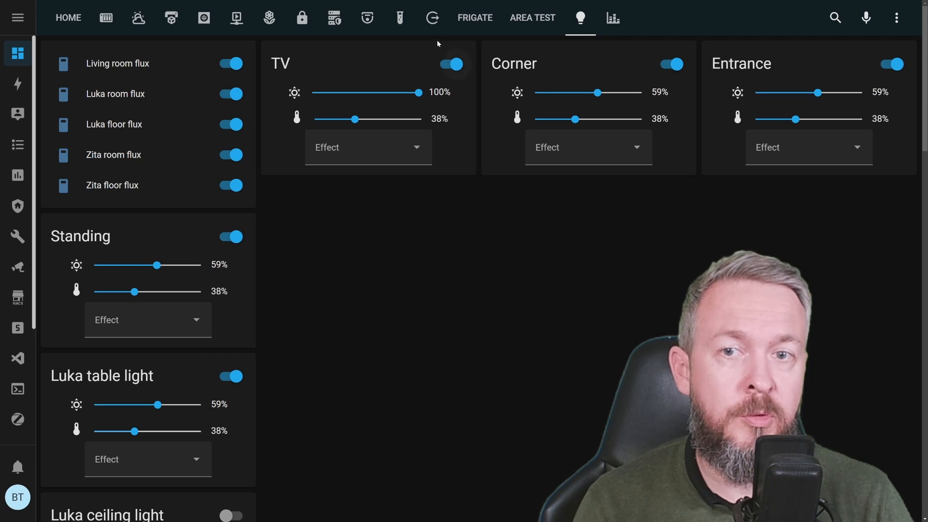
pyautogui.moveTo(281, 129)
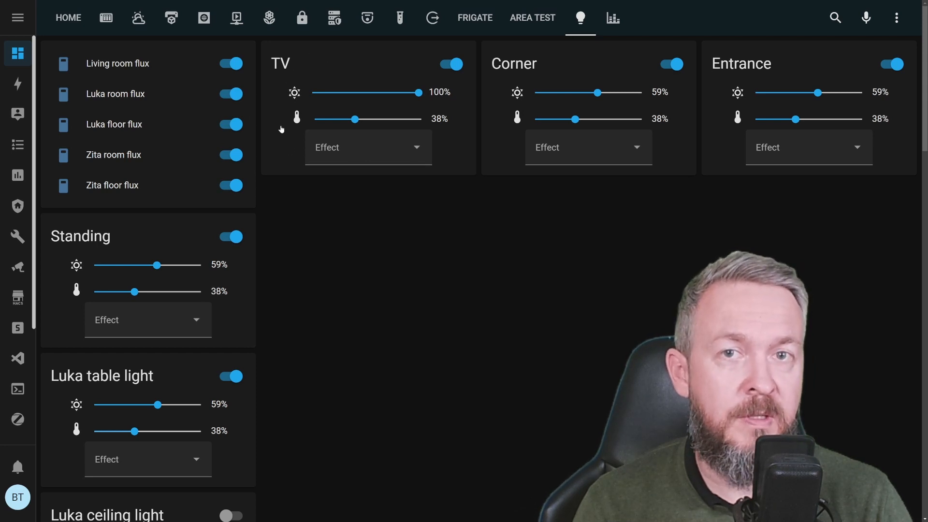
pyautogui.moveTo(351, 189)
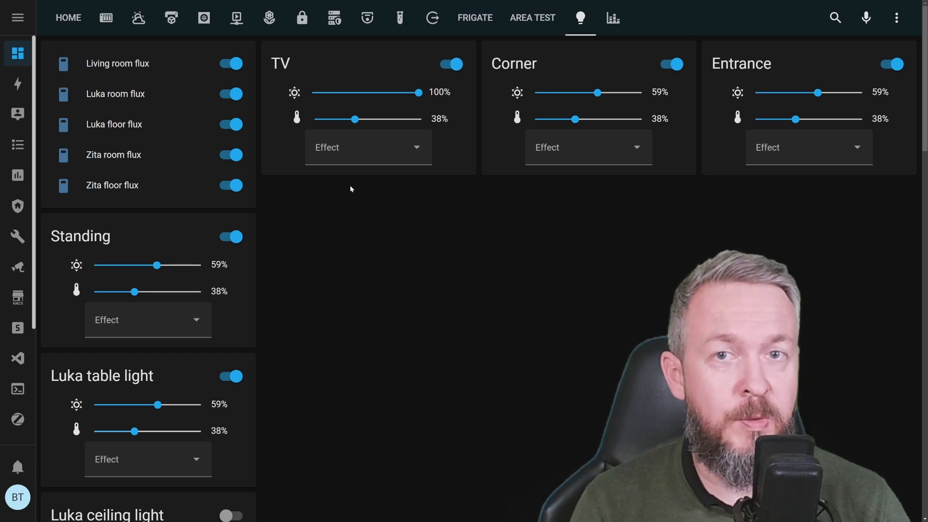
pyautogui.moveTo(291, 100)
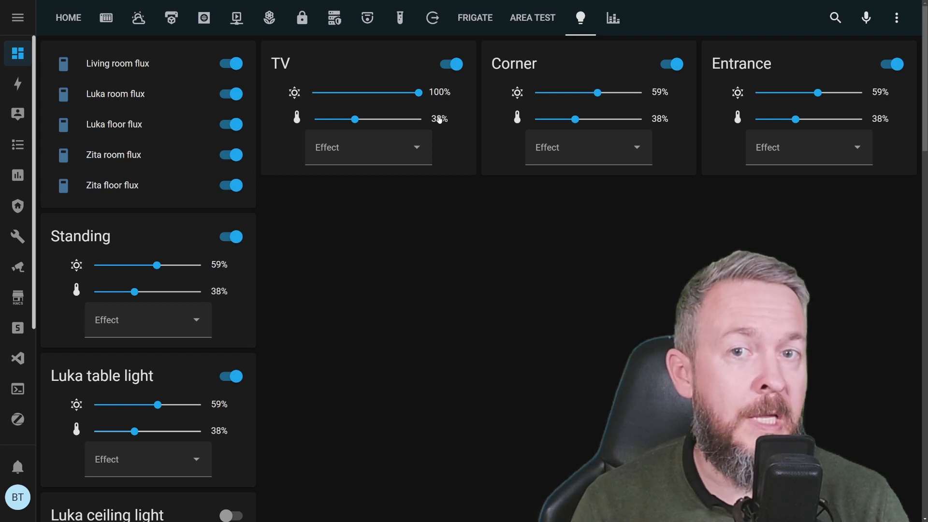
pyautogui.moveTo(417, 92); pyautogui.dragTo(377, 92)
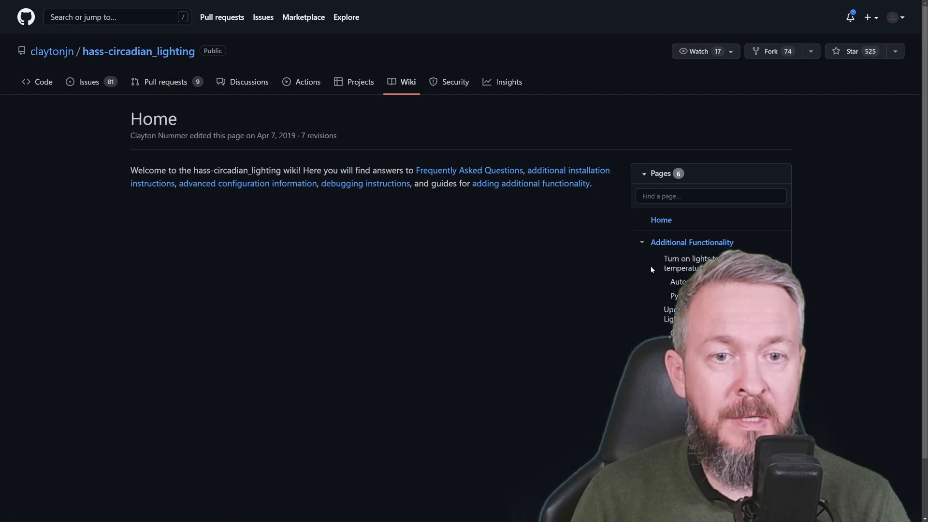
# Step: Scroll the hass-circadian_lighting wiki down to its configuration variable tables
pyautogui.scroll(-3)
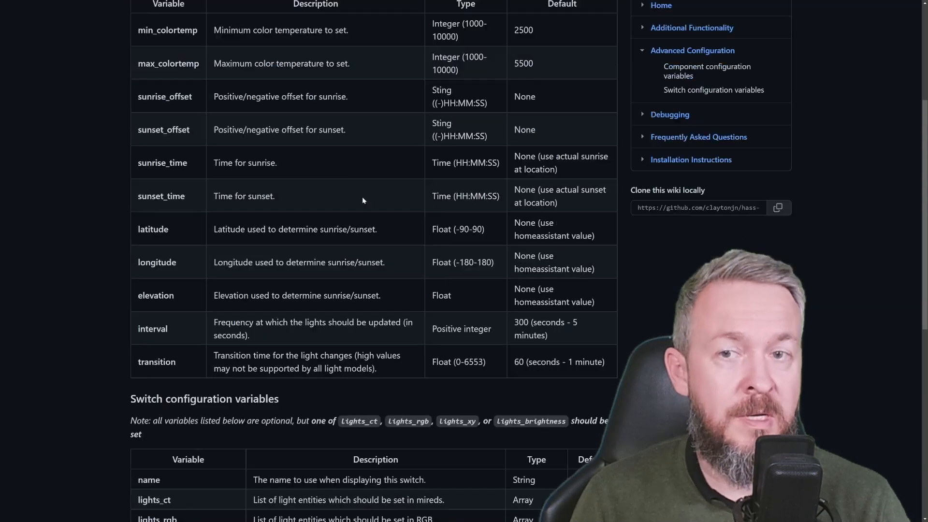
pyautogui.scroll(-3)
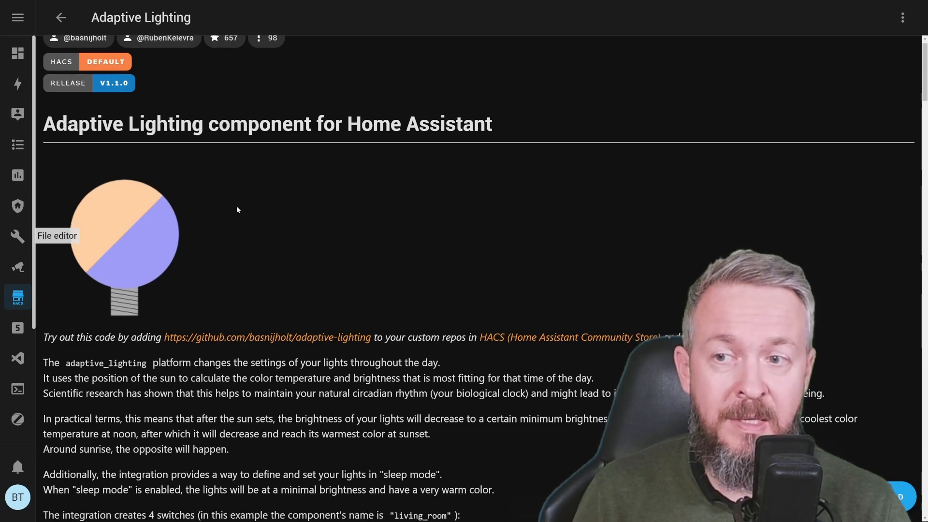
# Step: Scroll the Adaptive Lighting readme past the options table to the automation examples
pyautogui.scroll(-3)
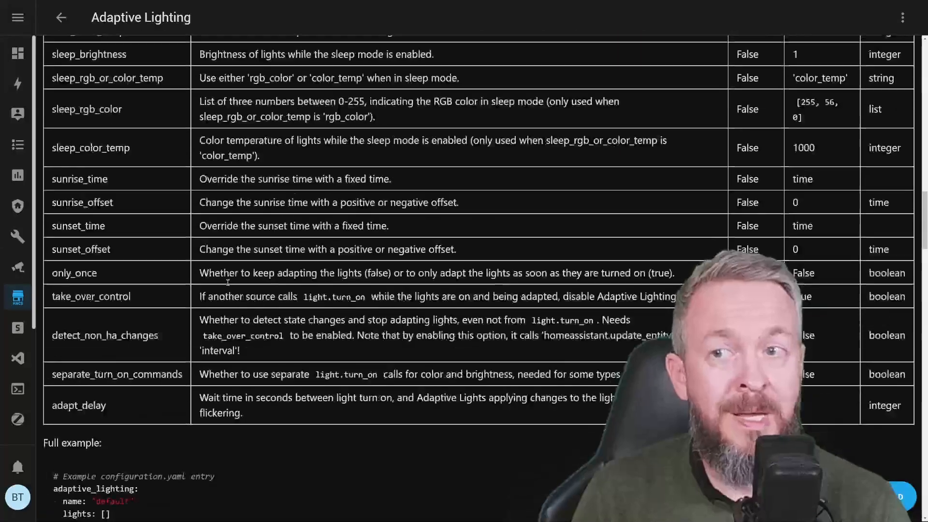
pyautogui.scroll(-3)
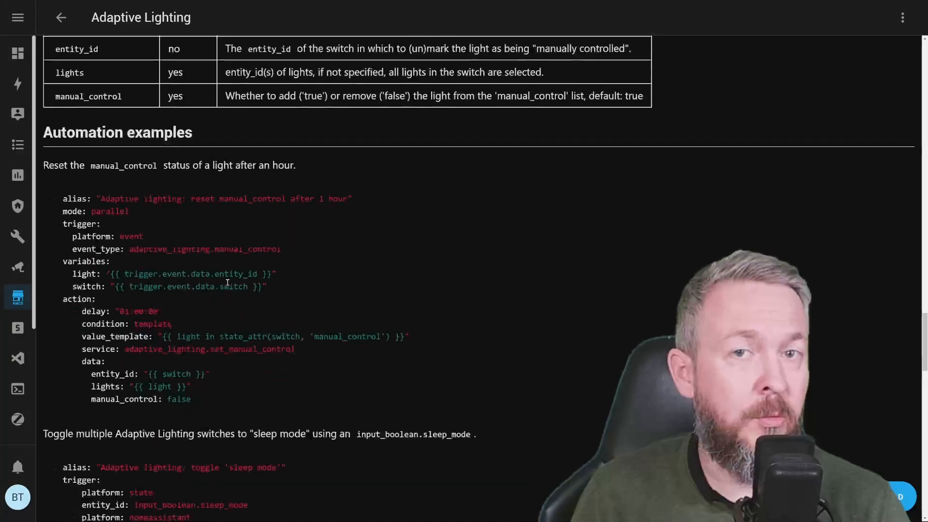
pyautogui.scroll(-3)
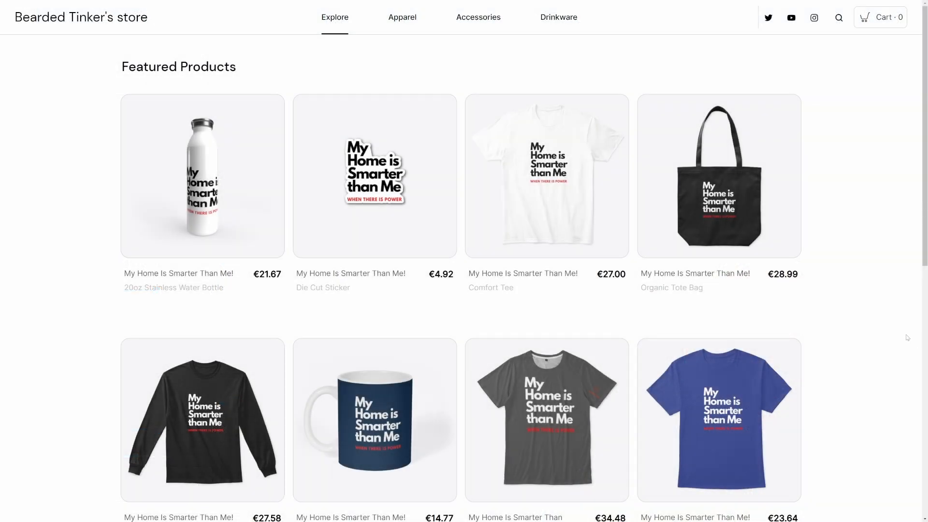
# Step: Scroll Bearded Tinker's featured products down to the hoodie and the footer
pyautogui.scroll(-3)
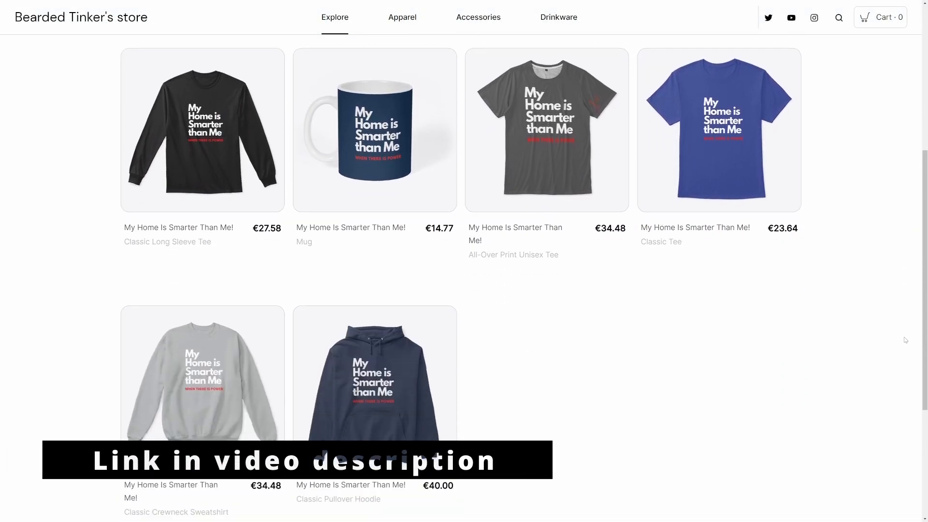
pyautogui.scroll(-3)
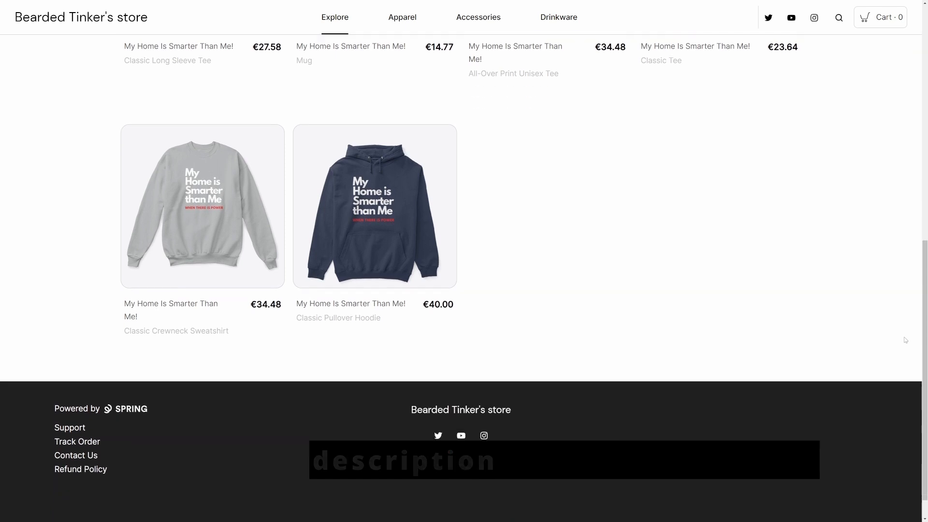